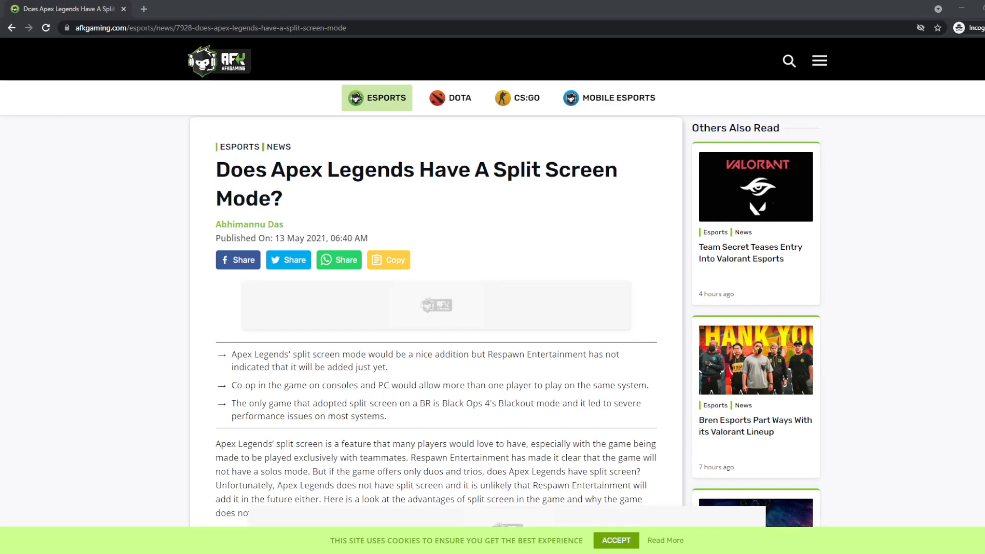
- Highlight the intro sentence stating Apex Legends lacks split screen, then clear the highlight
scroll(down, 3)
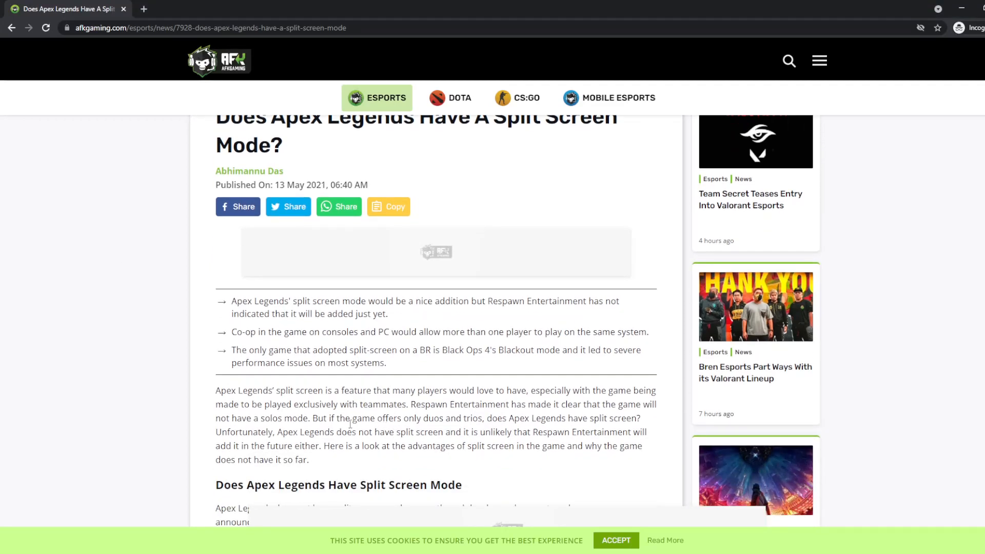
mouse_move(345, 432)
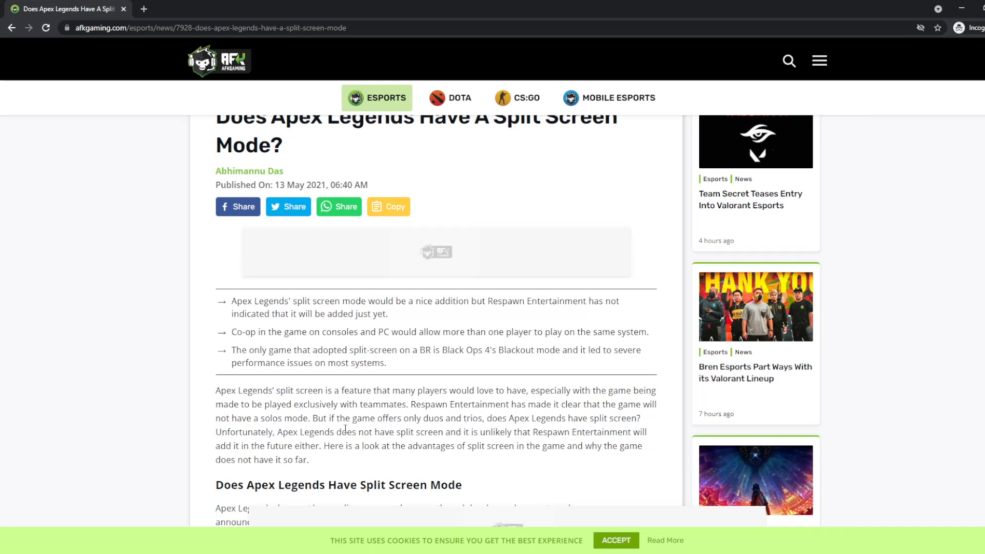
drag(283, 432, 494, 432)
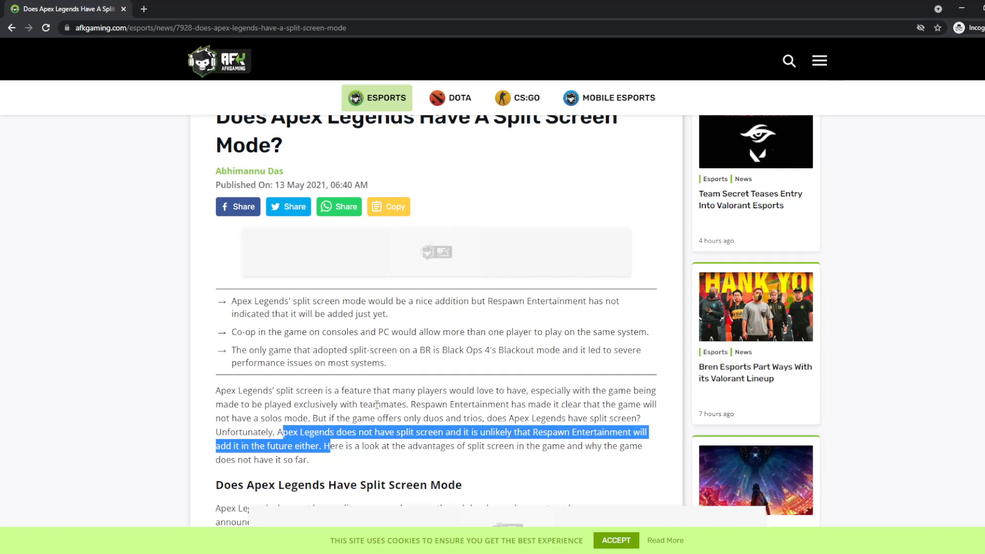
click(377, 406)
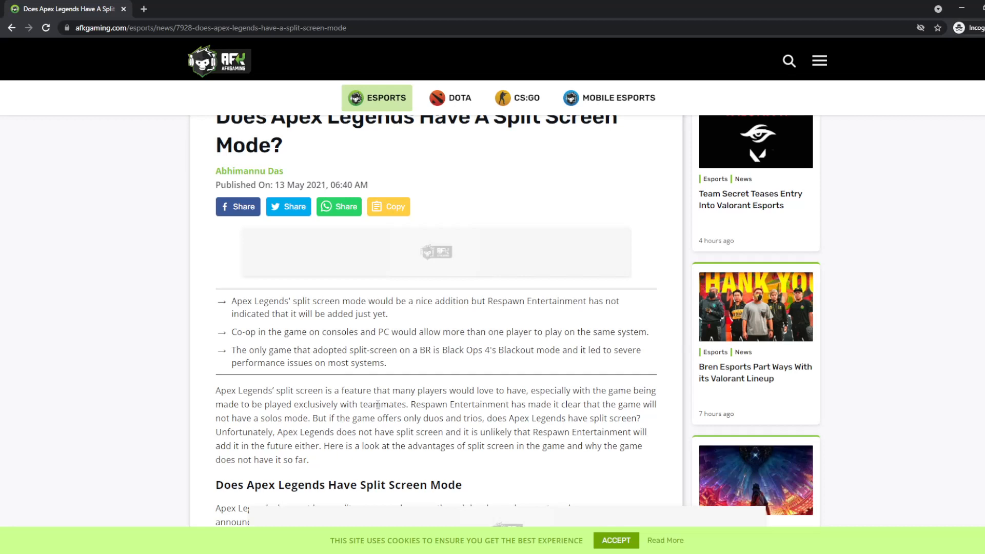
mouse_move(383, 417)
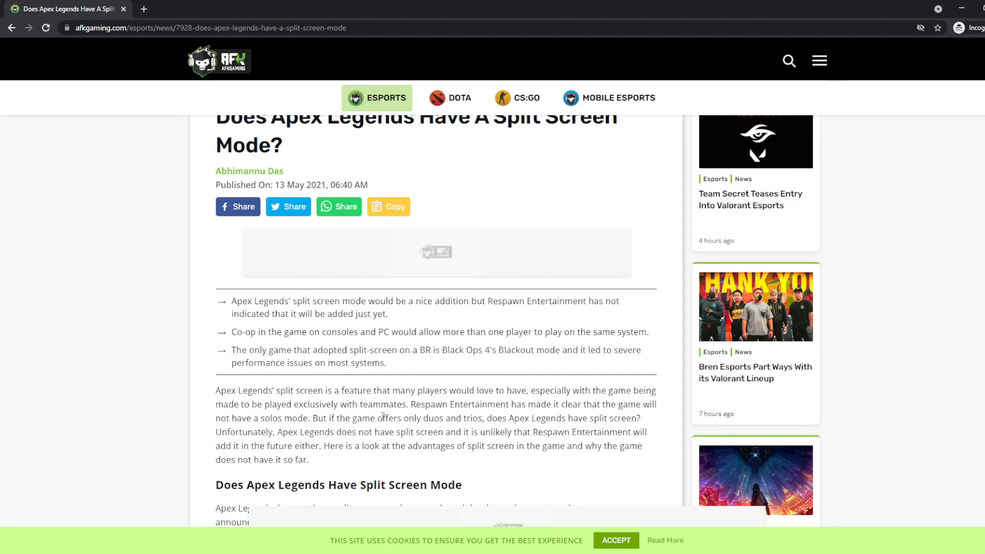
mouse_move(330, 346)
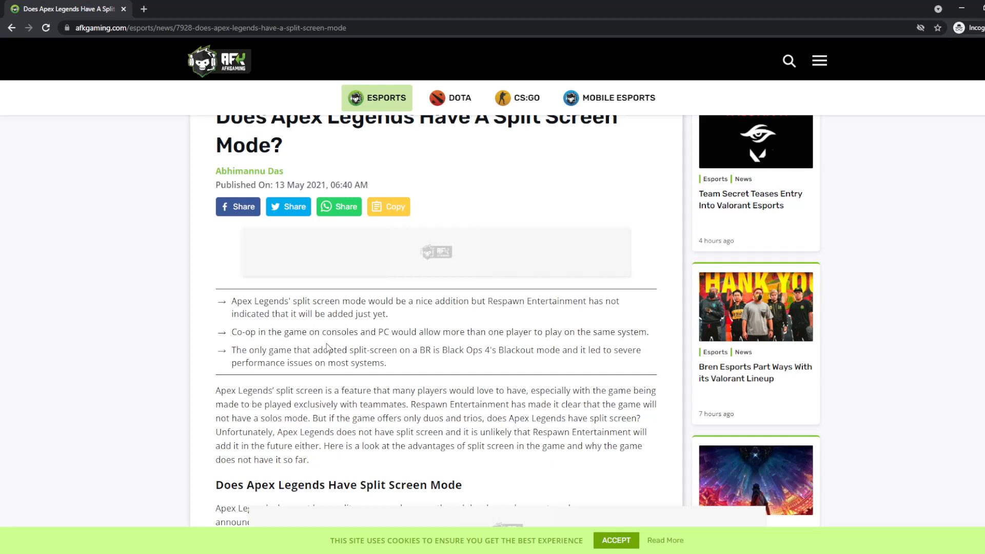
mouse_move(243, 82)
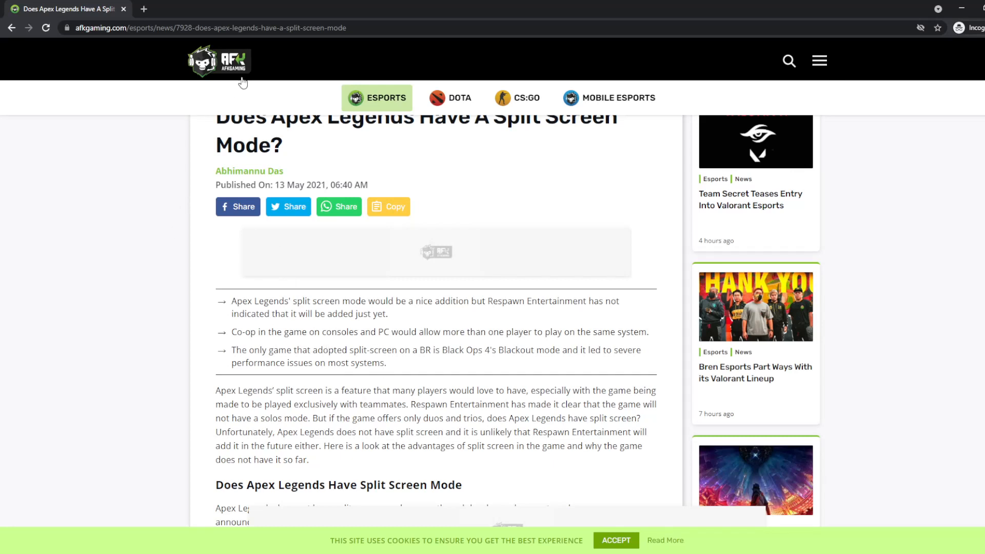